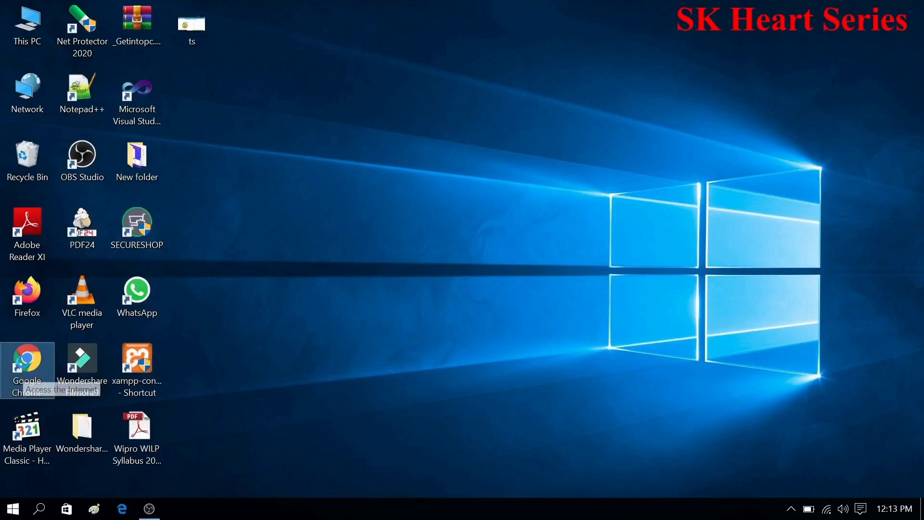
mouse_move(27, 368)
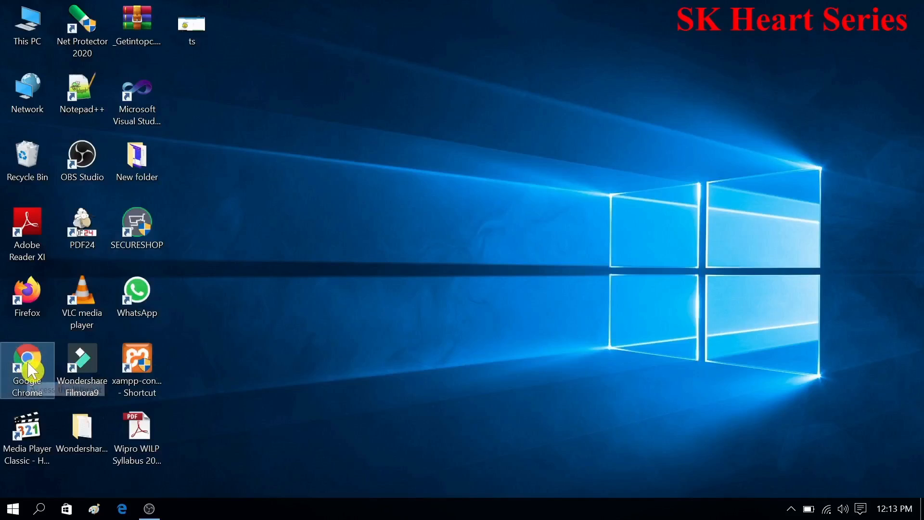
Step: Launch Google Chrome from the desktop shortcut
double_click(27, 359)
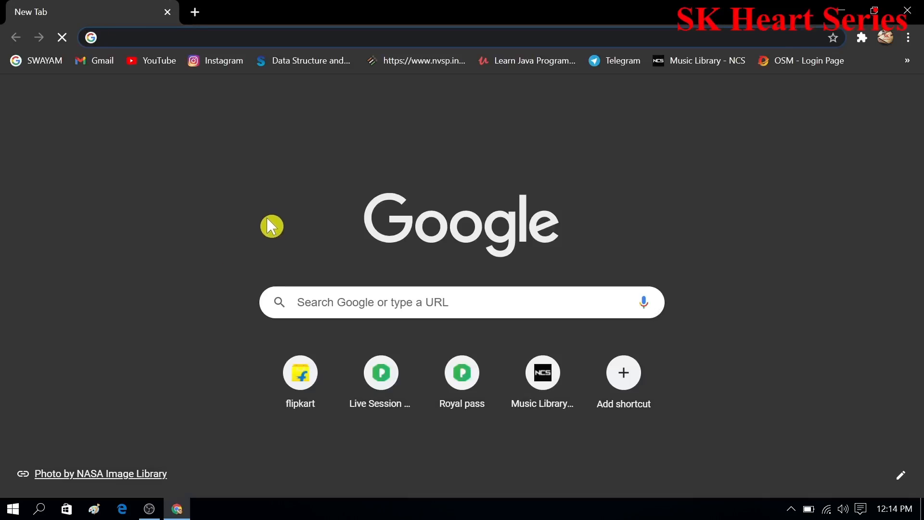
mouse_move(660, 85)
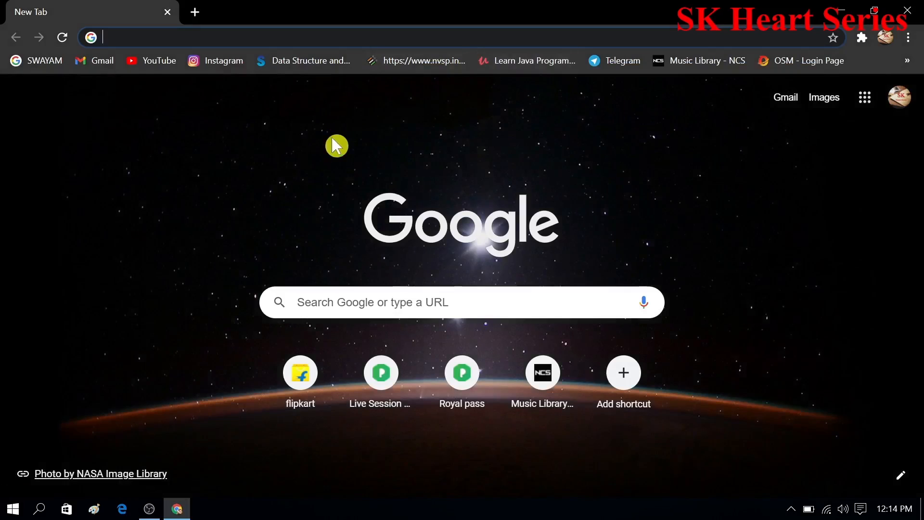
mouse_move(687, 158)
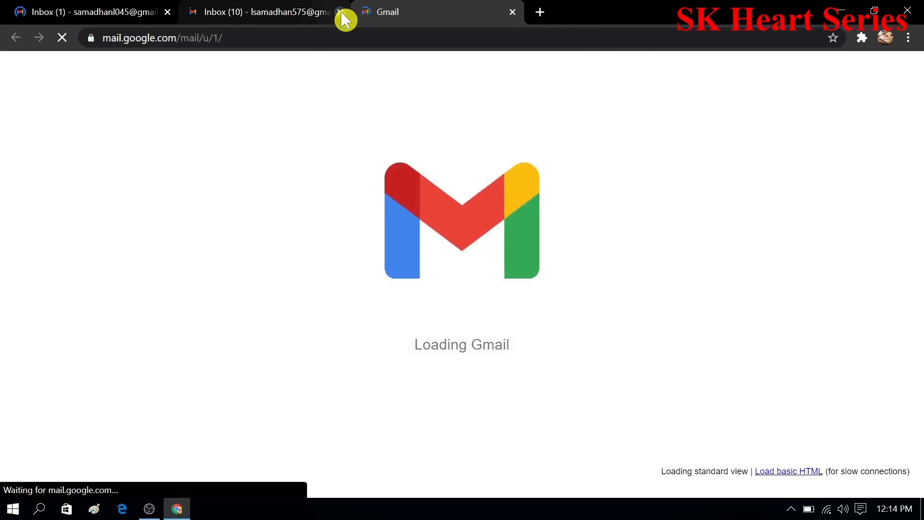
Step: Read through the Infosys Campus Recruitment email about scheduling the online test
left_click(341, 11)
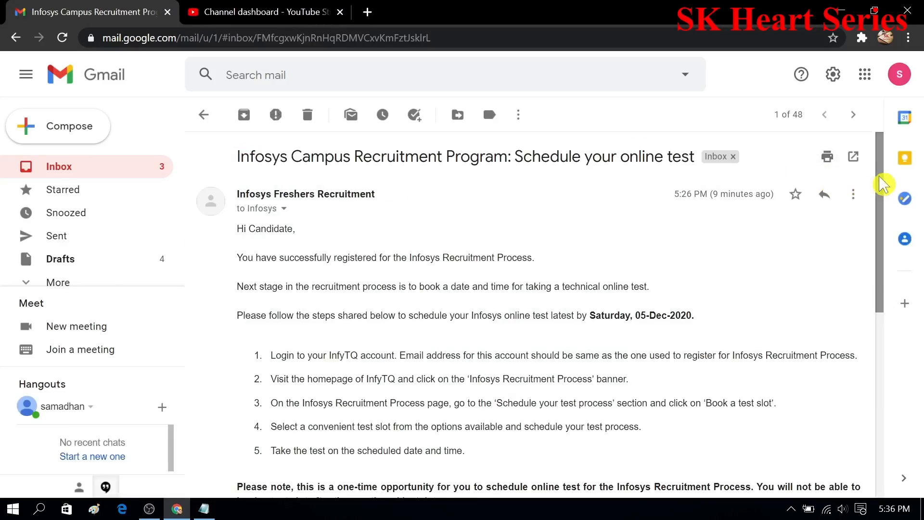
scroll("down", 3)
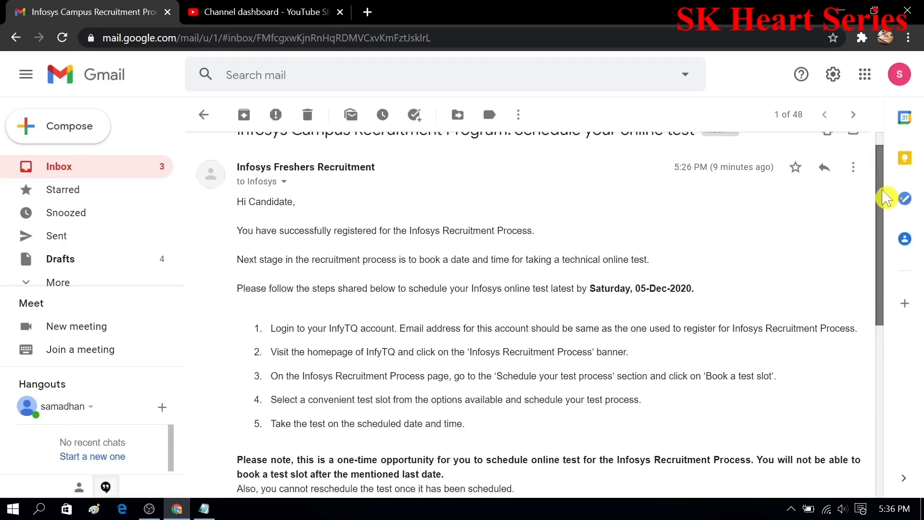
scroll("down", 3)
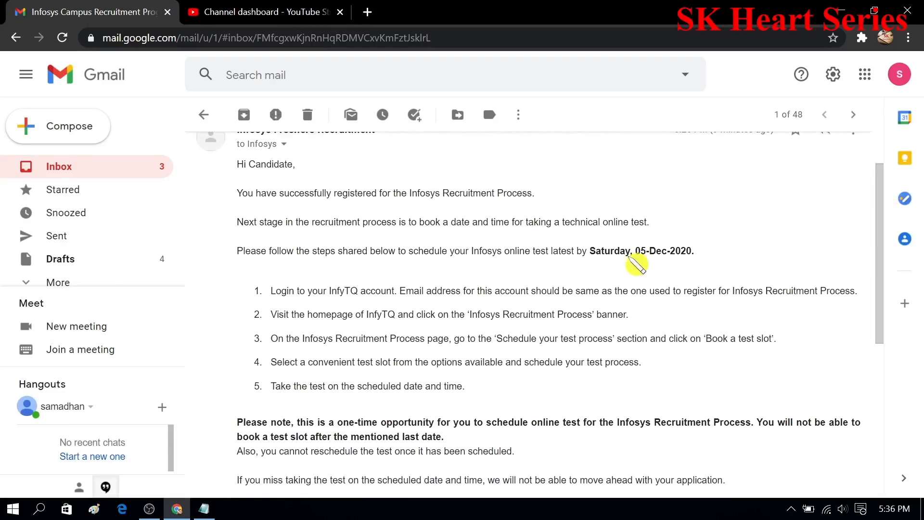
left_click_drag(590, 251, 645, 251)
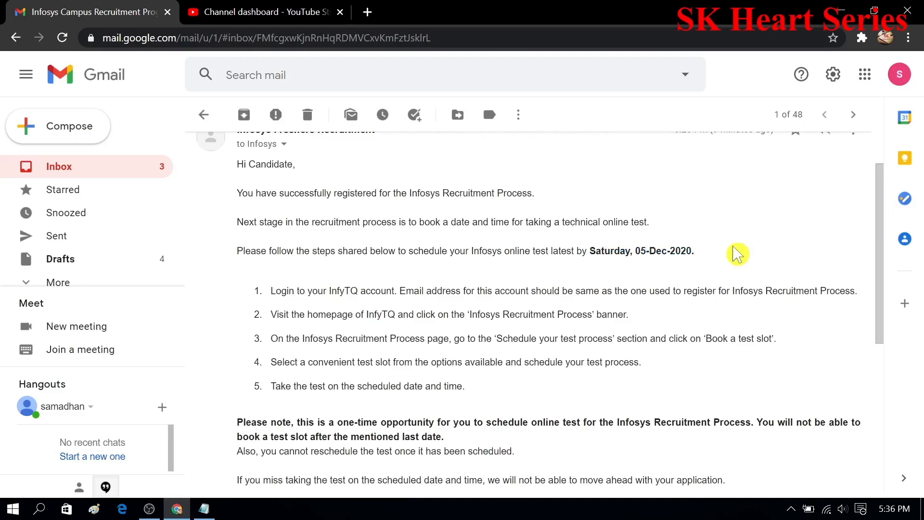
scroll("down", 3)
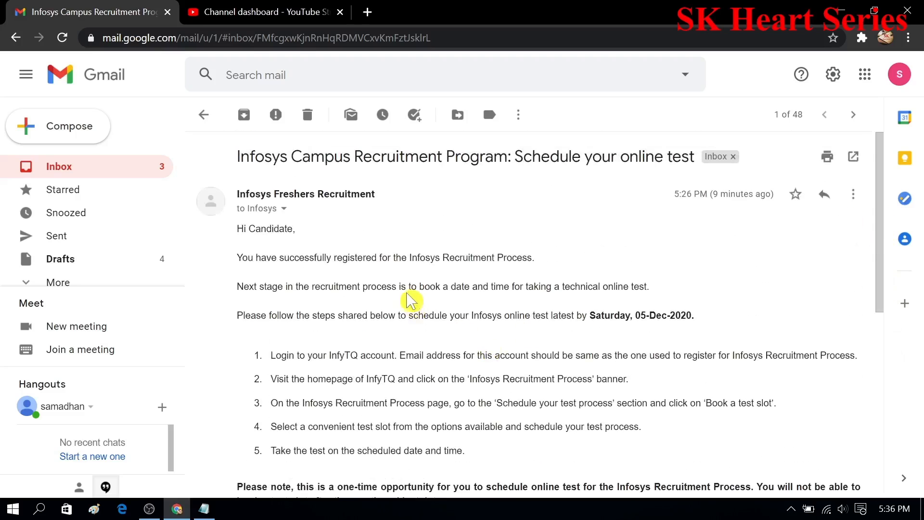
Step: Highlight the phrase in the email about booking a test date
double_click(414, 286)
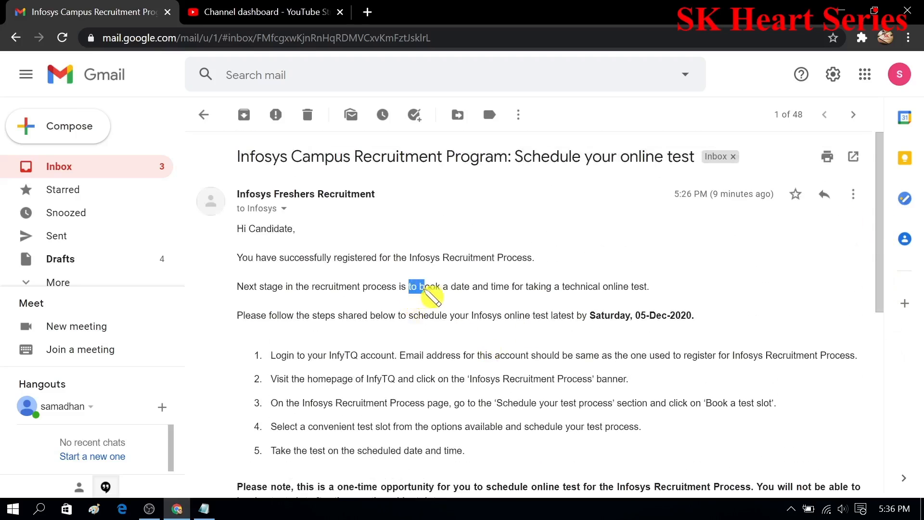
left_click_drag(414, 286, 552, 286)
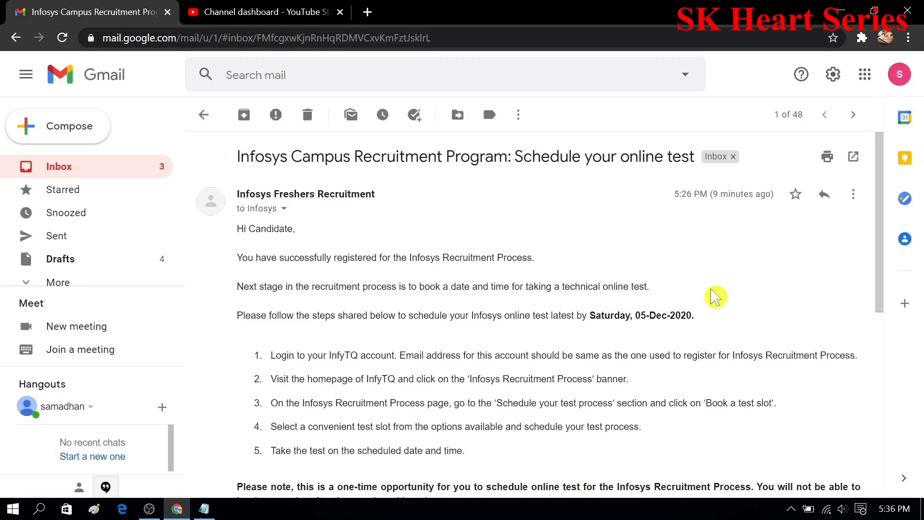
mouse_move(358, 72)
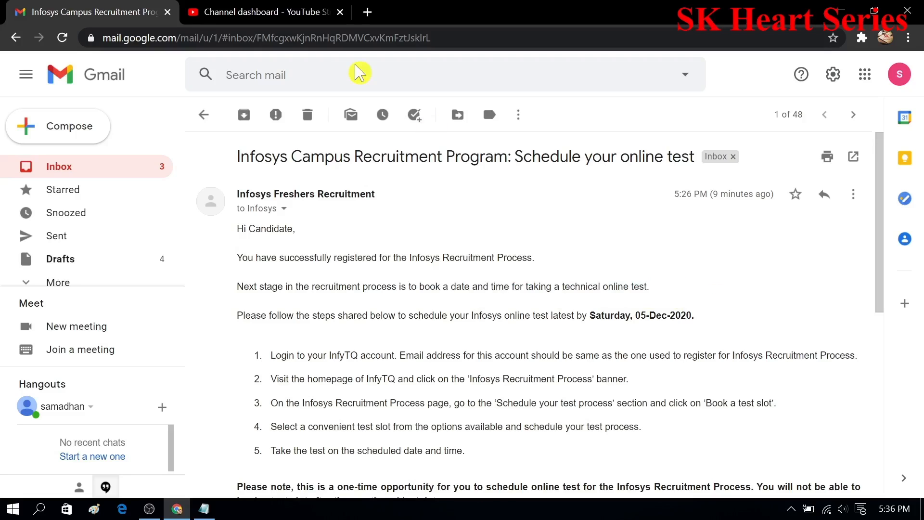
mouse_move(626, 246)
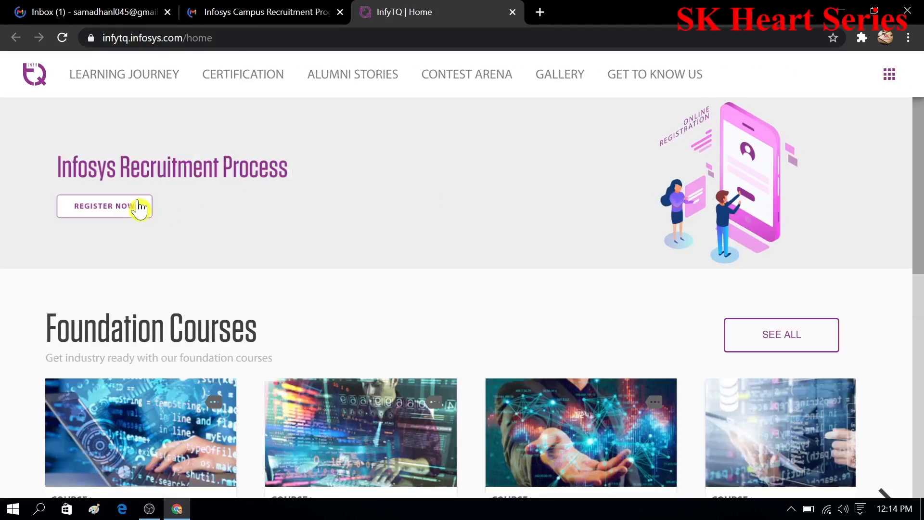
Step: Reach the Schedule Test page via REGISTER NOW and BOOK A TEST SLOT
left_click(104, 206)
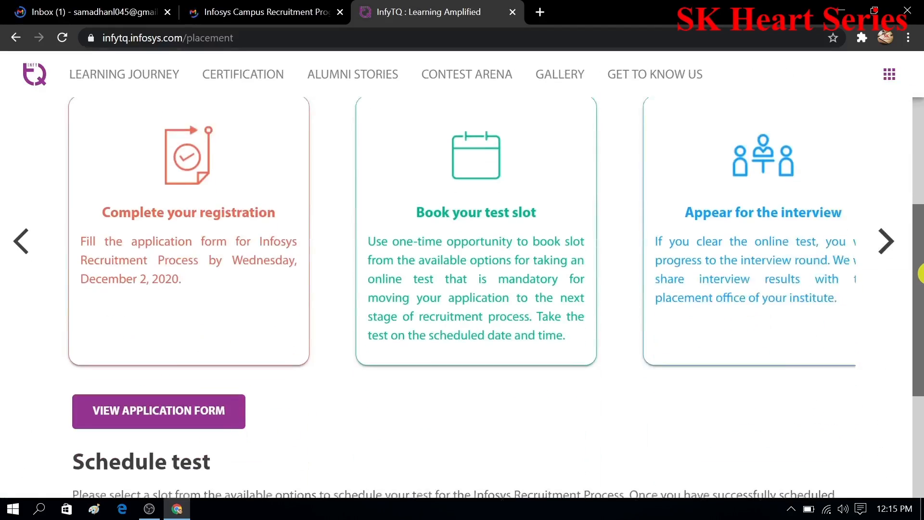
scroll("down", 3)
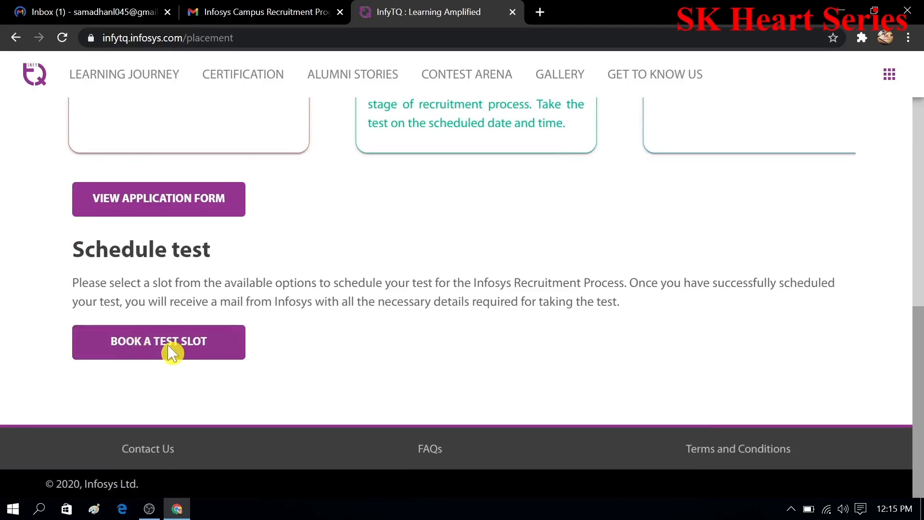
left_click(157, 341)
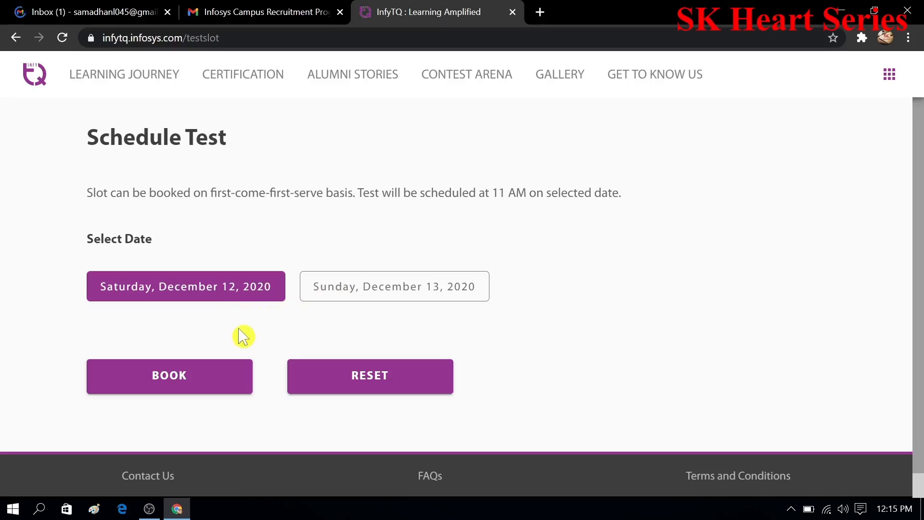
mouse_move(239, 338)
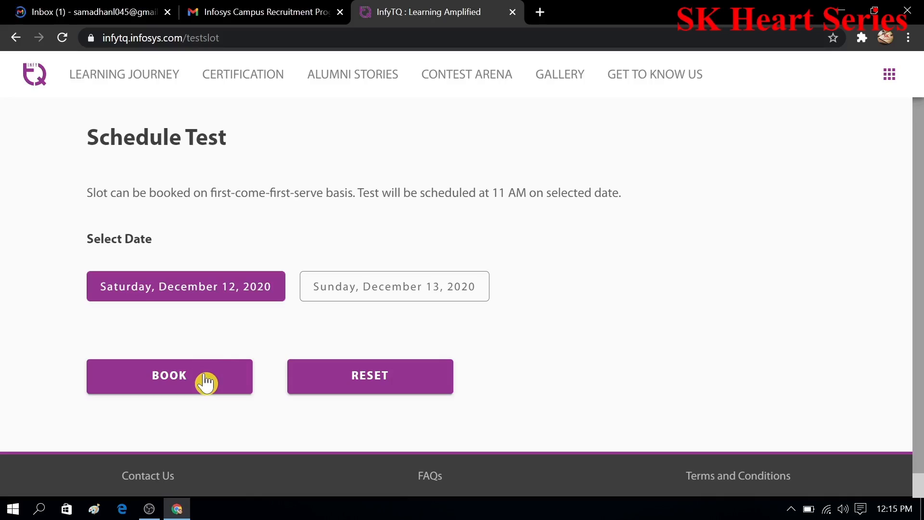
mouse_move(352, 311)
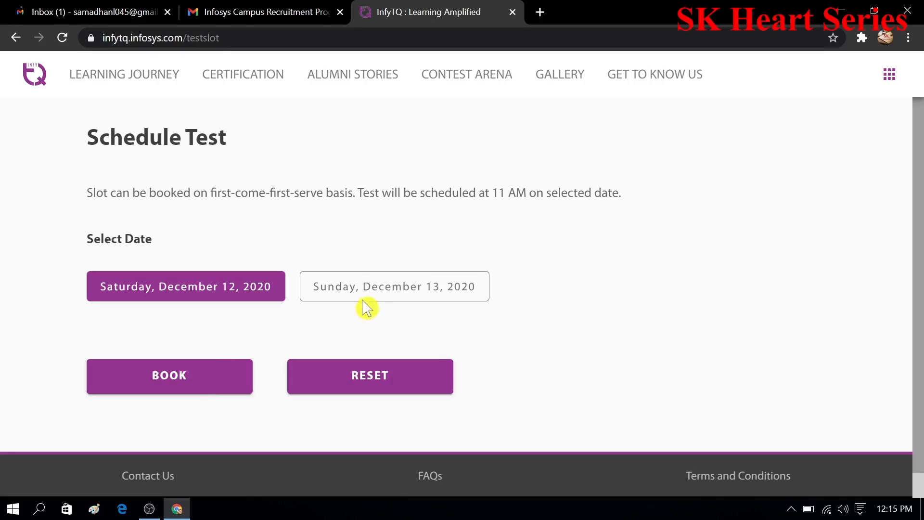
Step: Try Sunday December 13, then choose Saturday December 12, 2020 and book it
left_click(394, 285)
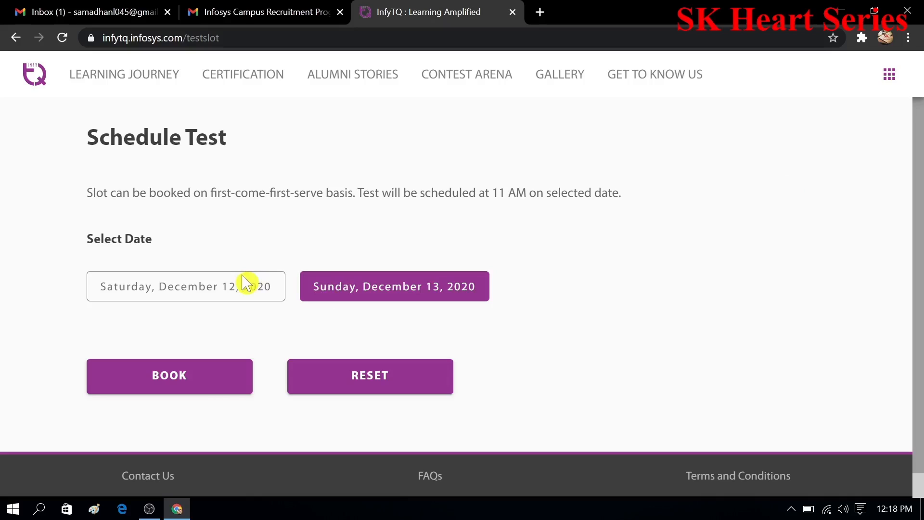
left_click(185, 286)
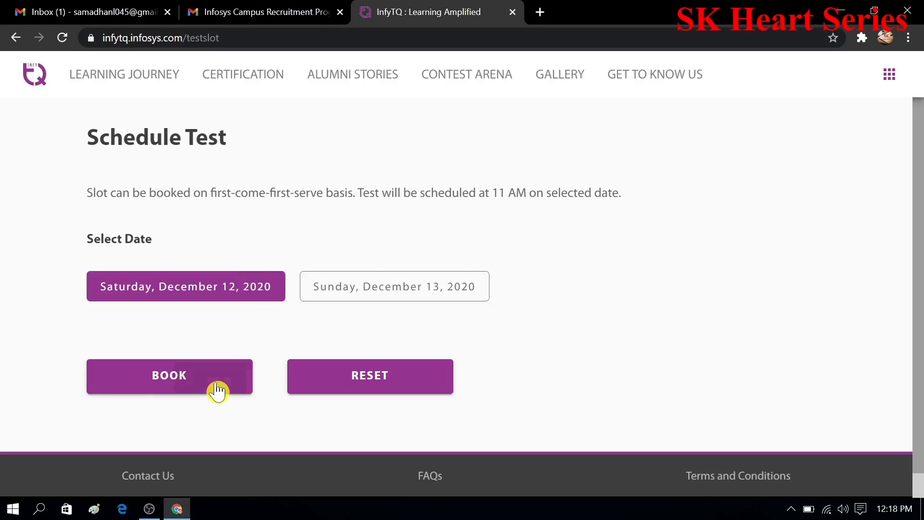
left_click(169, 376)
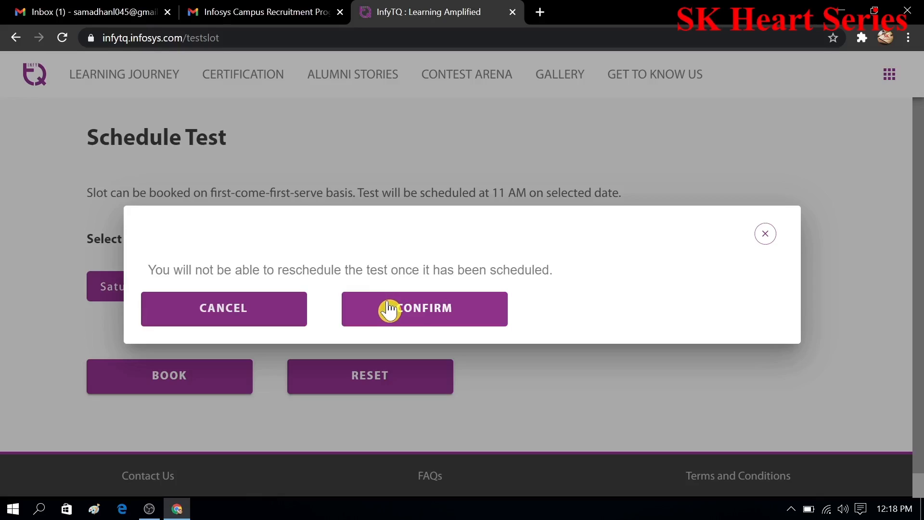
mouse_move(388, 316)
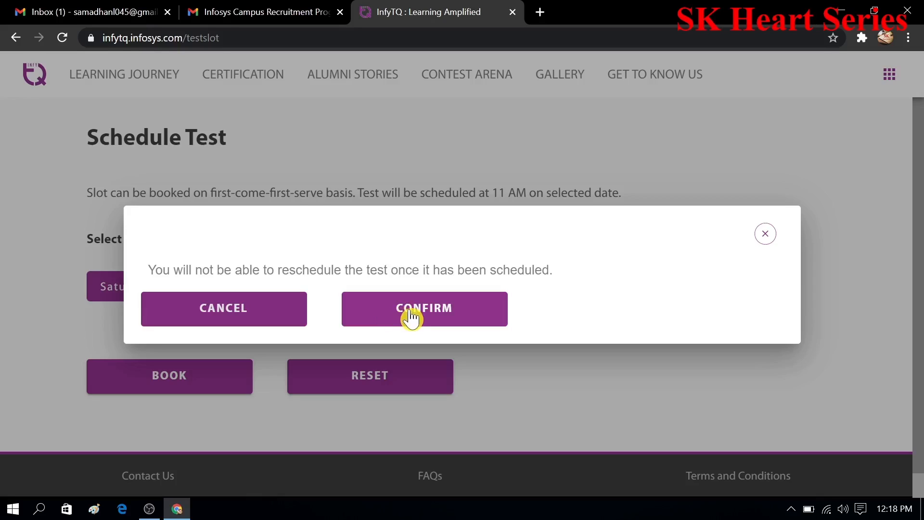
Step: Confirm the non-reschedulable booking for Saturday, December 12, 2020
left_click(423, 308)
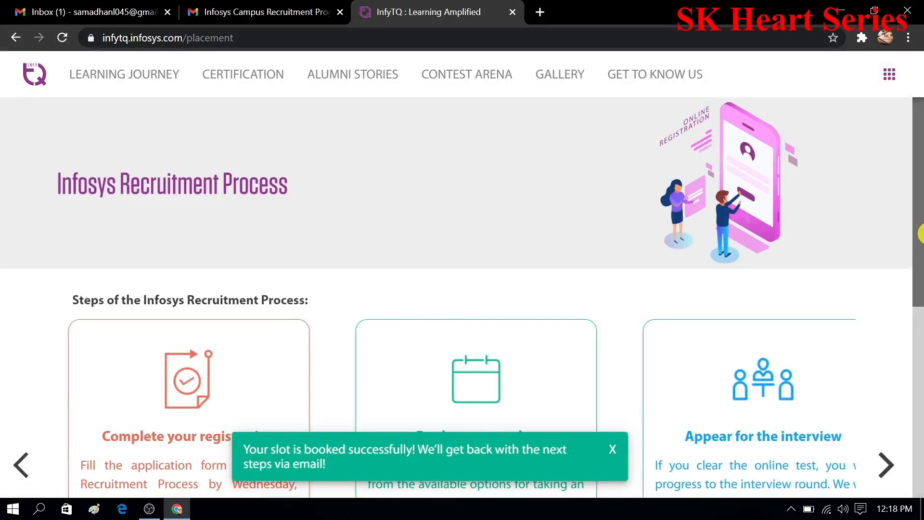
Step: Scroll to the notice showing the test scheduled for 11 AM Saturday, December 12, 2020
scroll("down", 3)
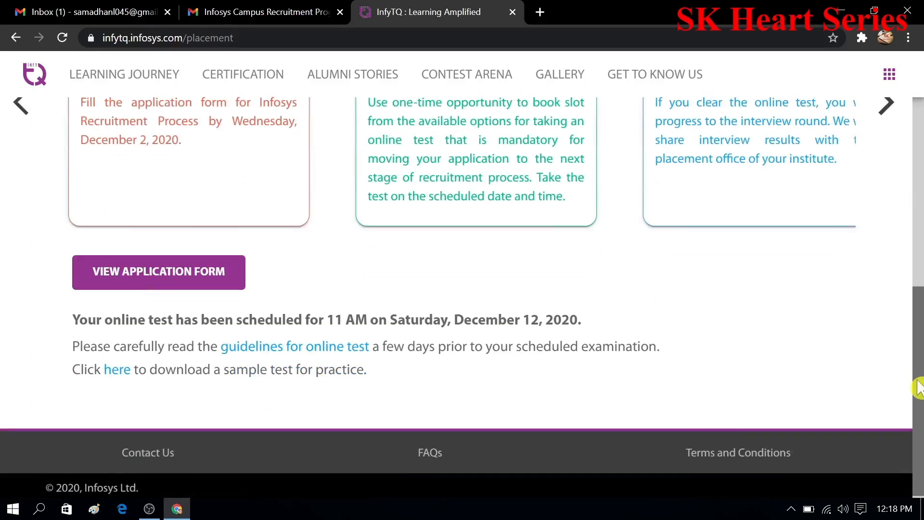
scroll("down", 3)
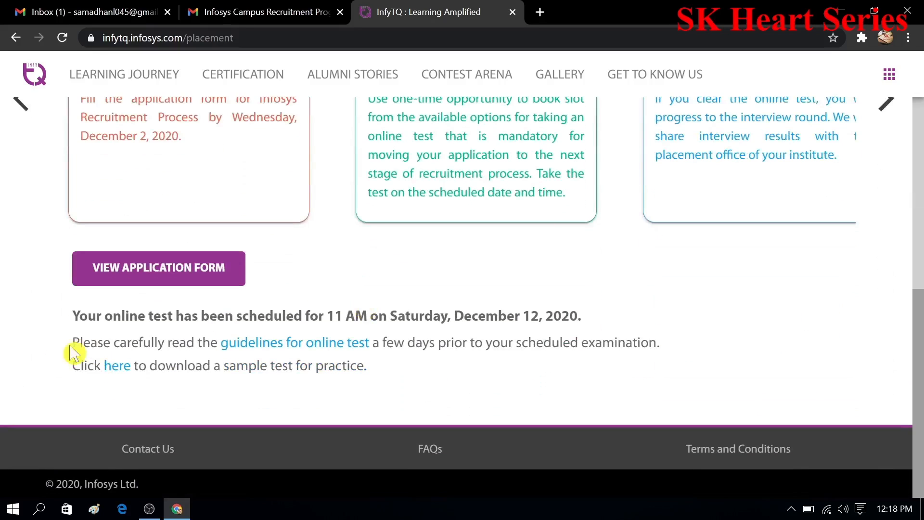
mouse_move(408, 334)
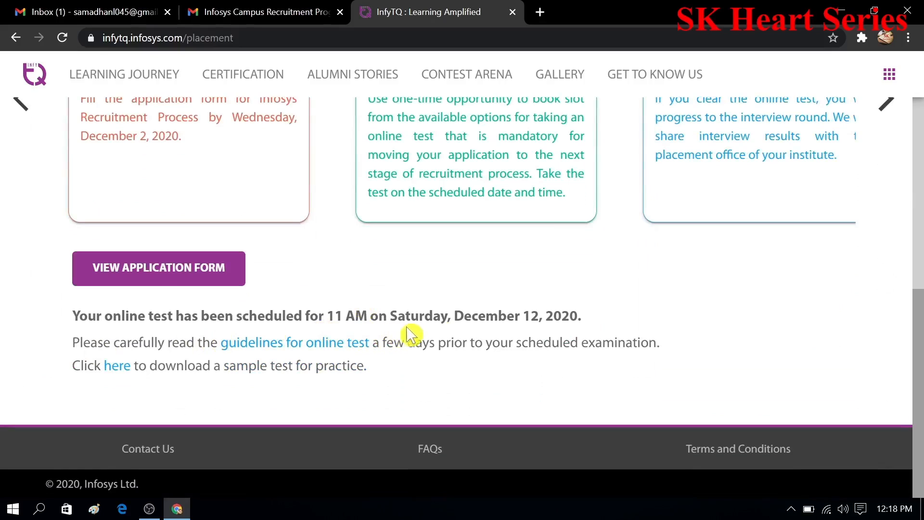
mouse_move(174, 368)
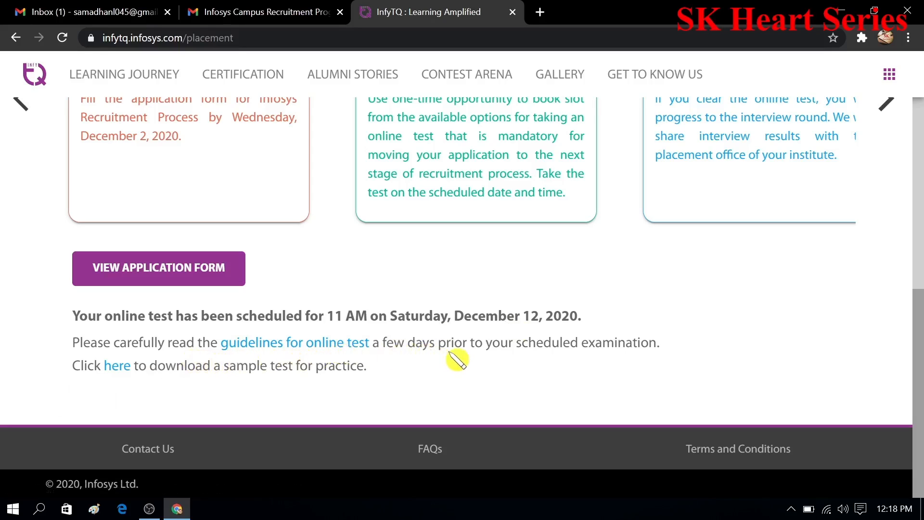
mouse_move(485, 359)
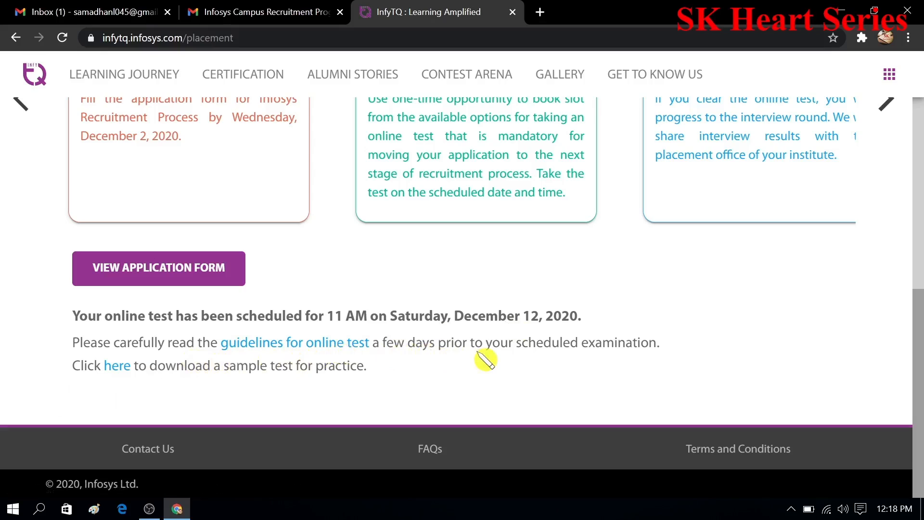
mouse_move(121, 430)
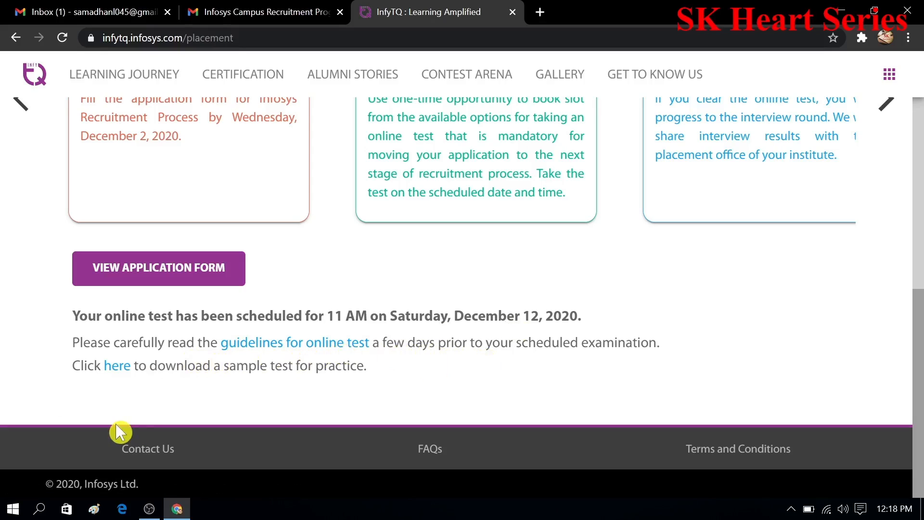
mouse_move(116, 366)
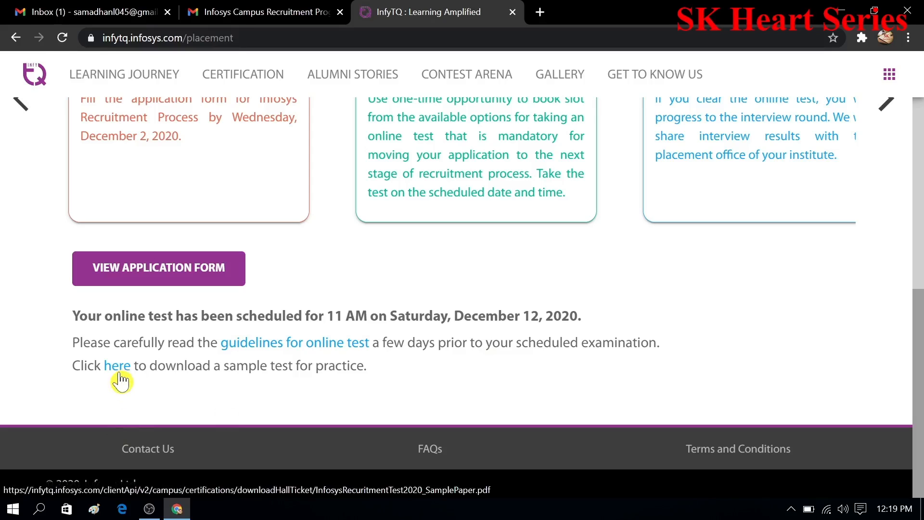
Step: Save the Infosys sample test paper PDF to the desktop and view it
left_click(118, 366)
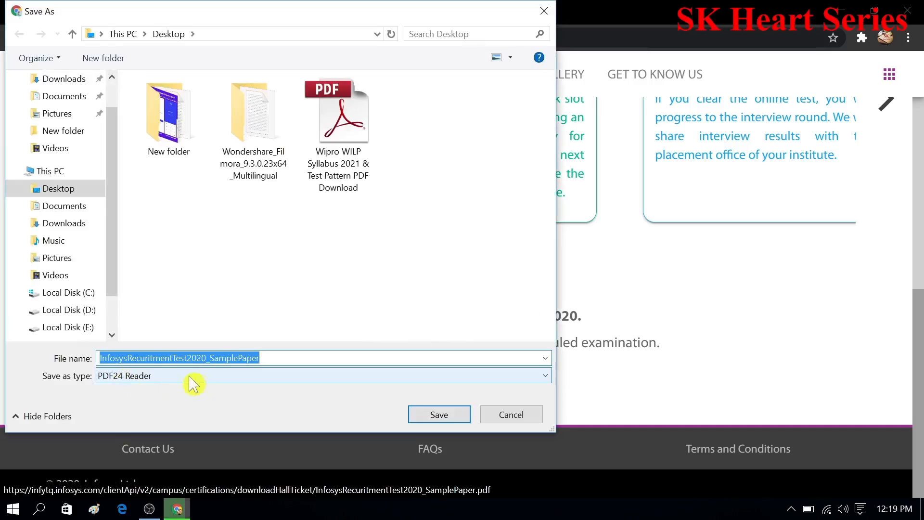
left_click(439, 414)
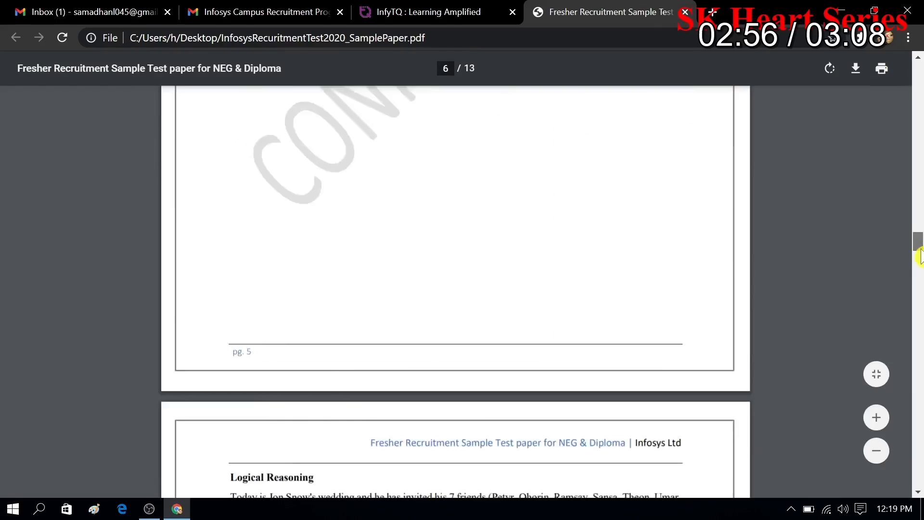
scroll("down", 3)
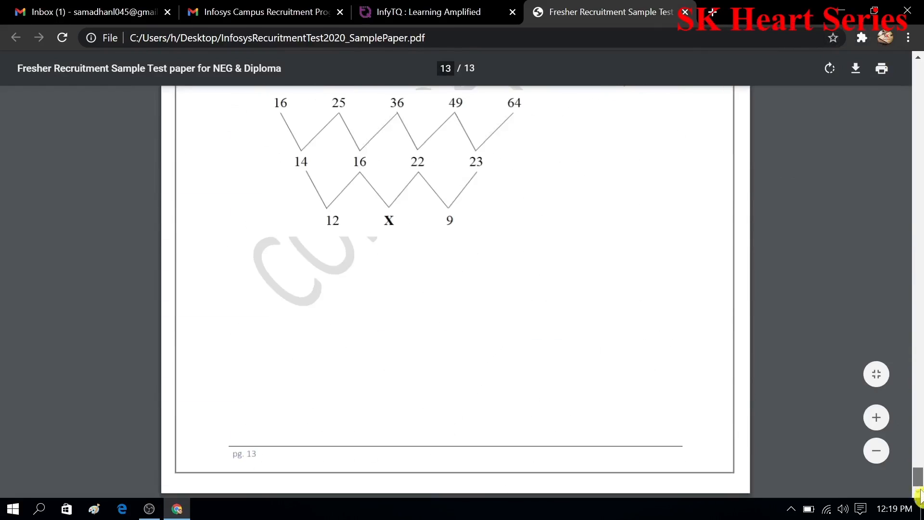